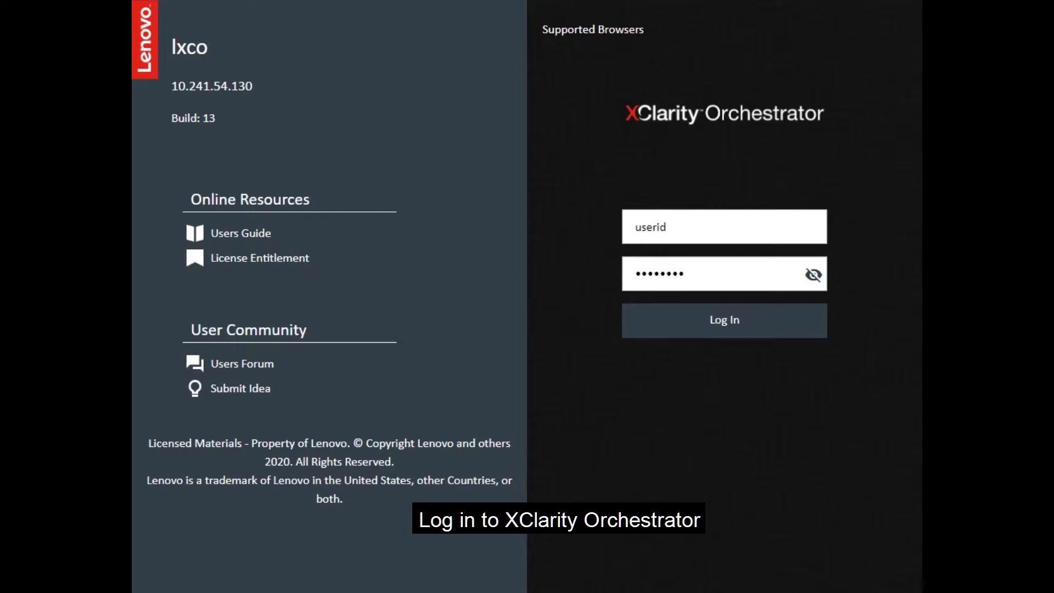
Log in to XClarity Orchestrator with the entered credentials and reach the dashboard
click(723, 319)
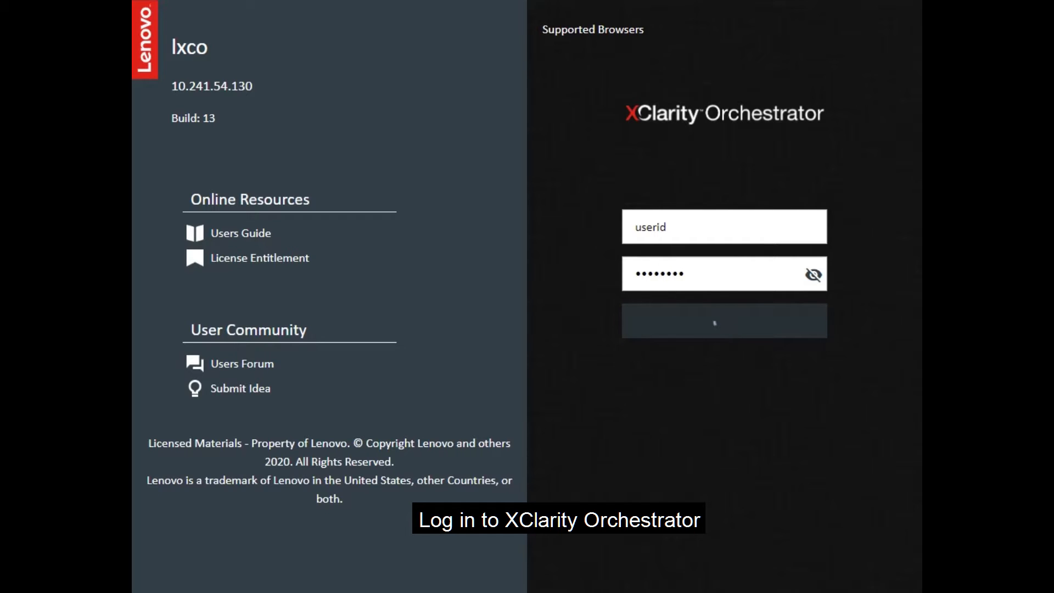
click(723, 319)
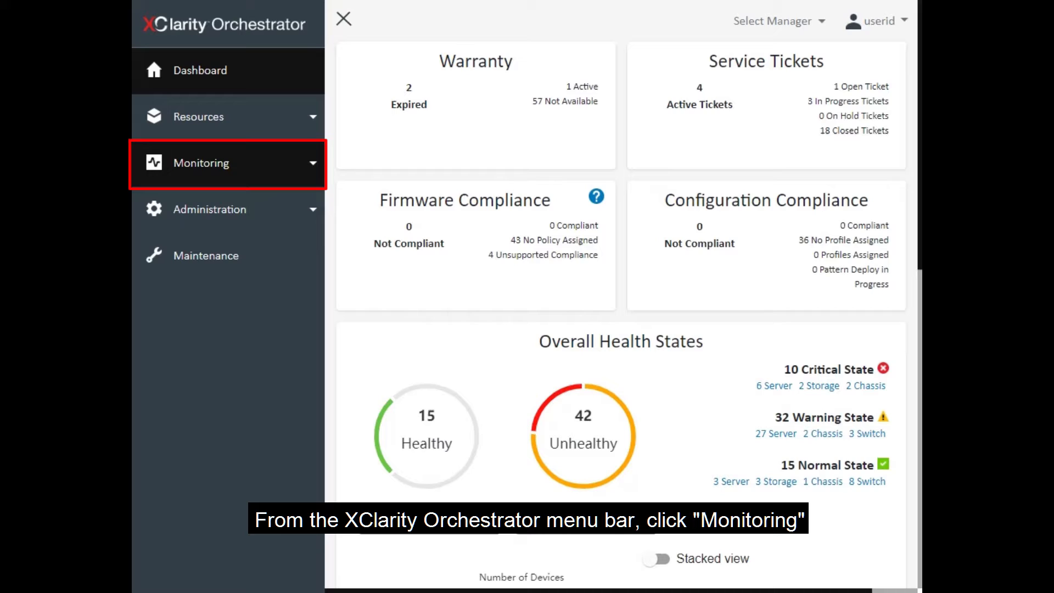
Go to Monitoring > Forwarding to list the existing event forwarders
click(201, 162)
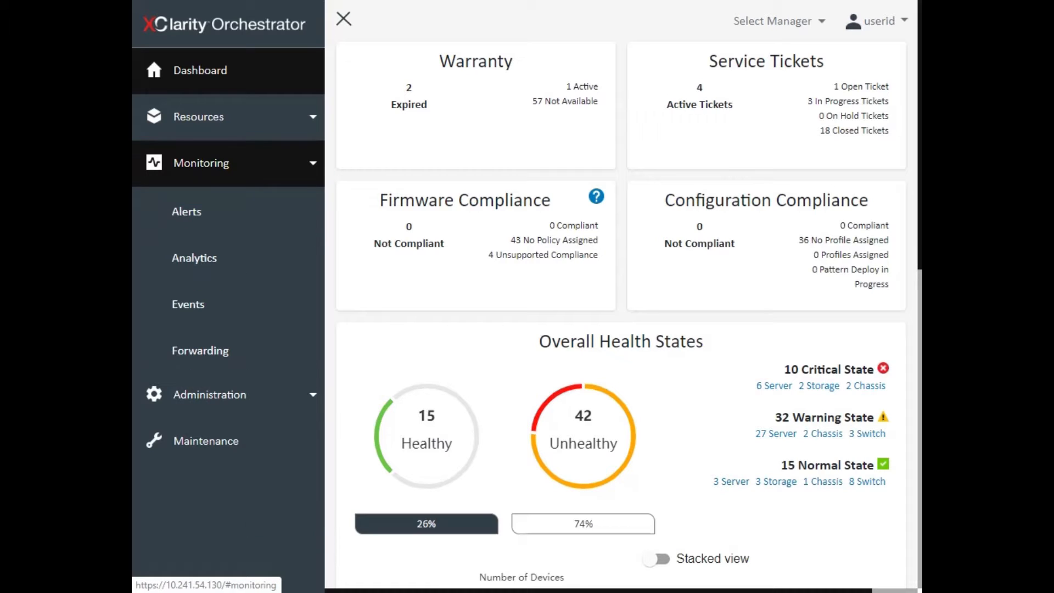
click(200, 351)
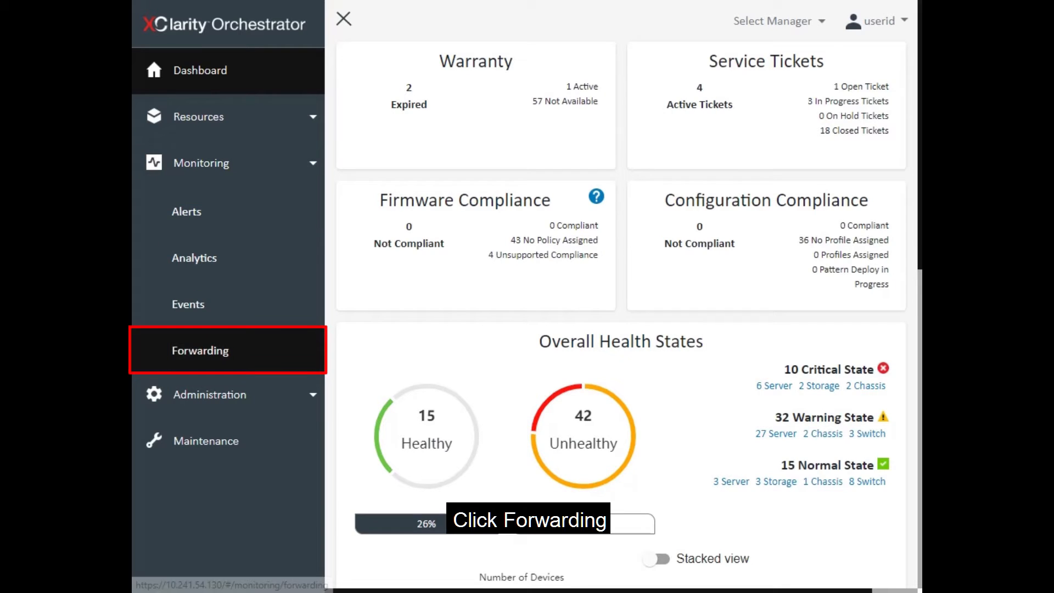
click(200, 350)
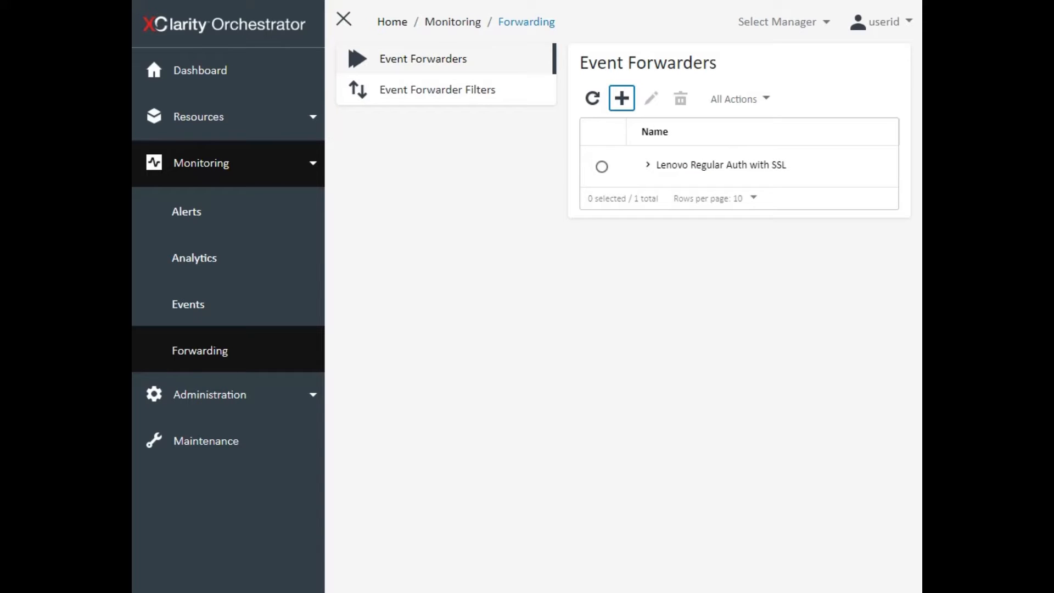
Start the Add event forwarder wizard from the Event Forwarders list
click(620, 97)
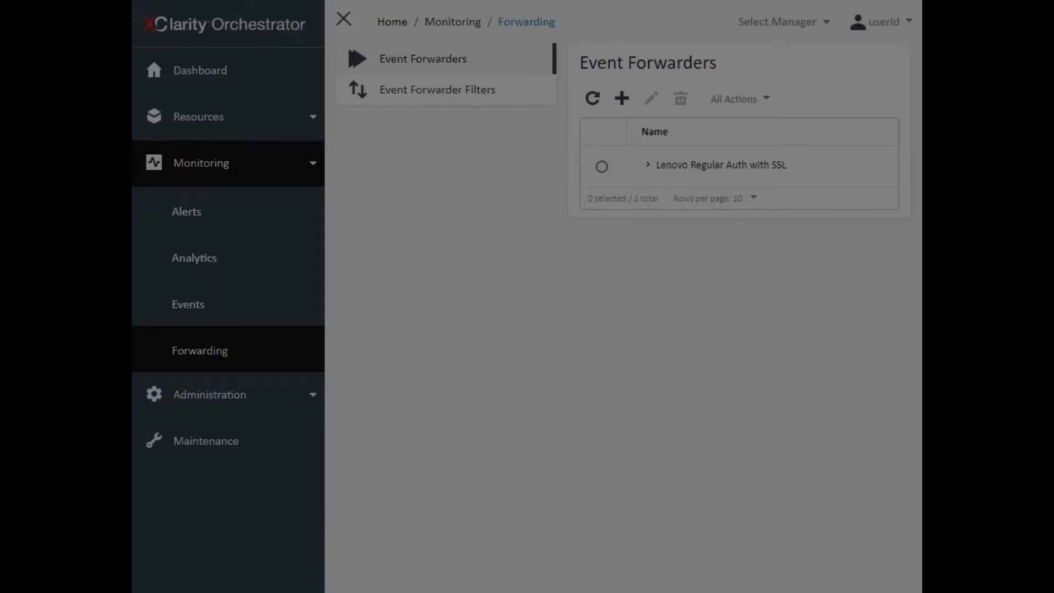
click(620, 99)
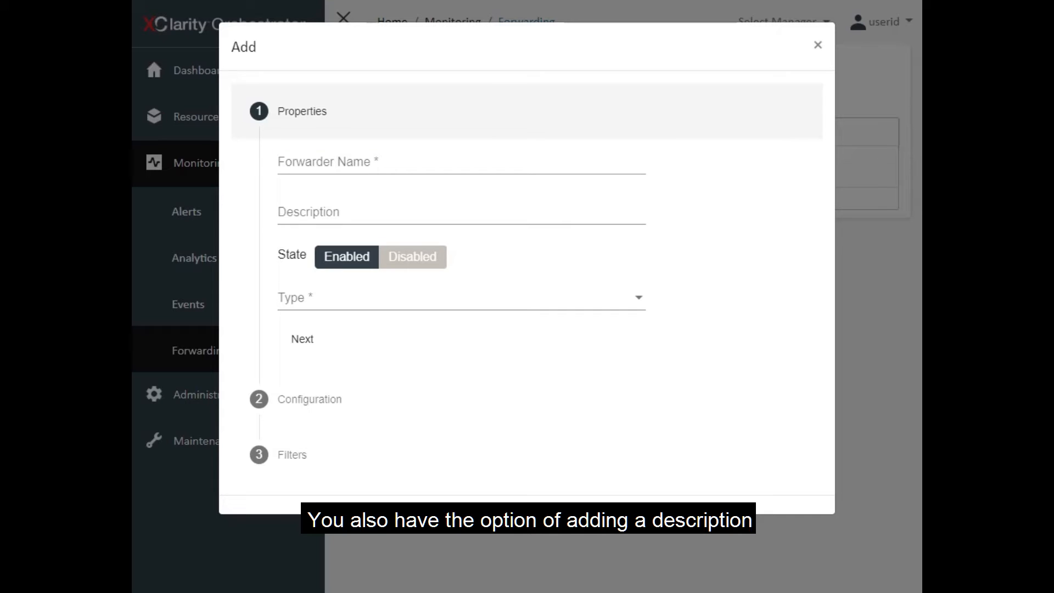
Name the new forwarder 'forward_1'
click(461, 161)
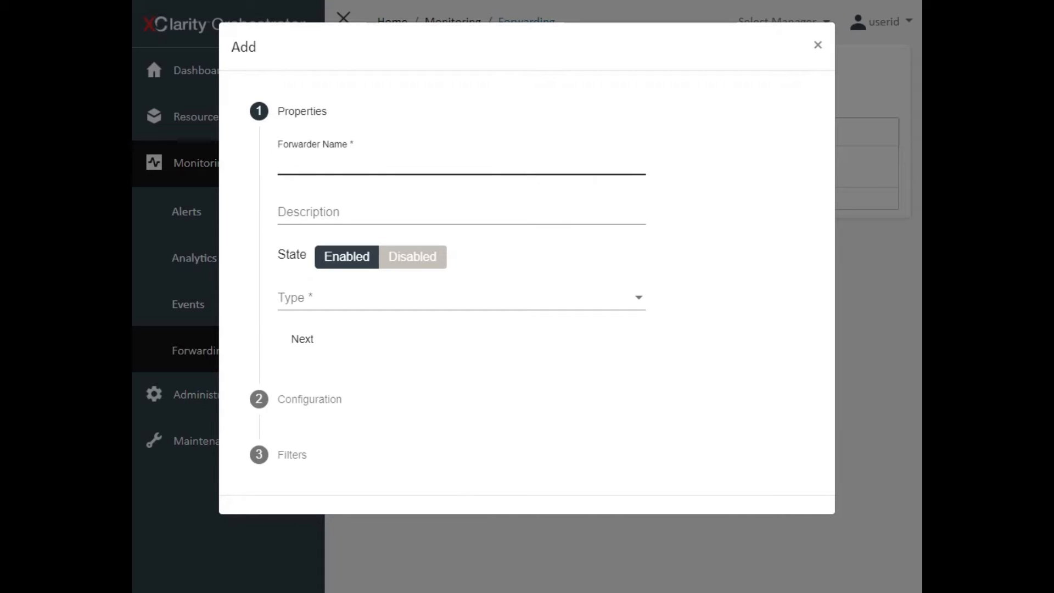
text(forwa)
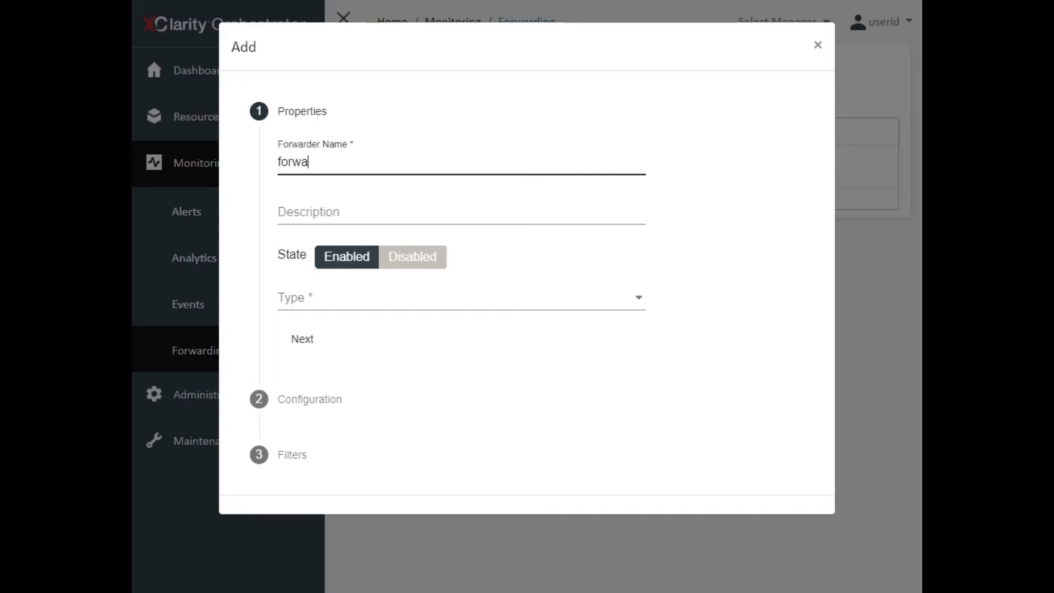
text(rd_)
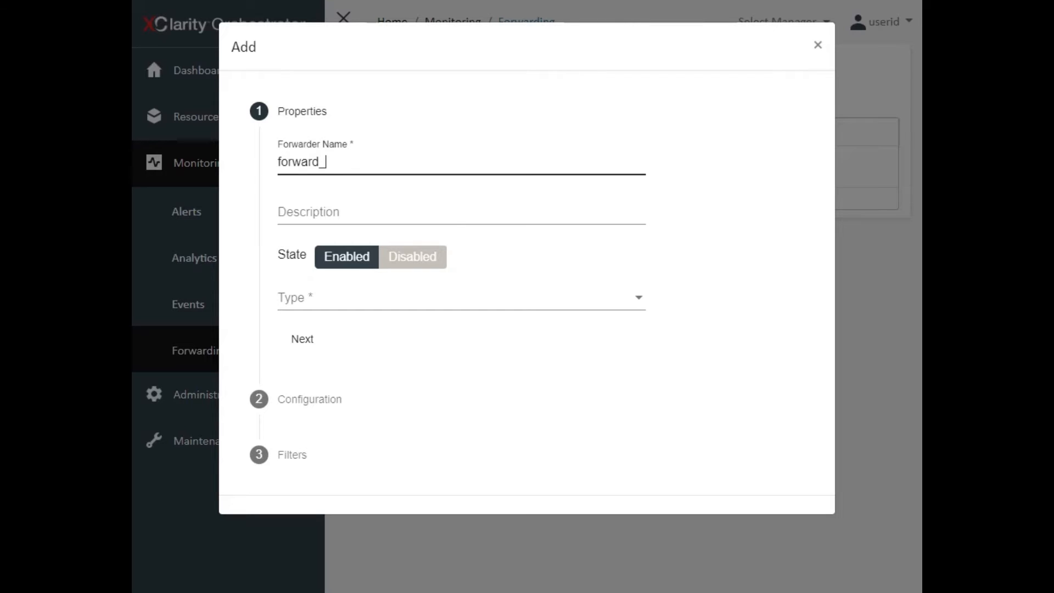
text(1)
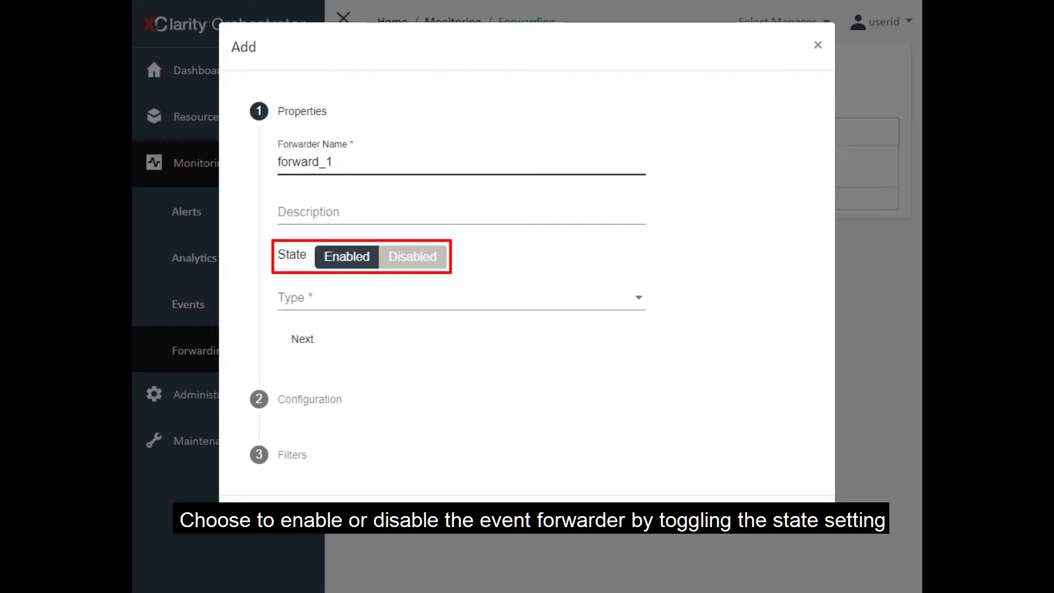
Toggle the state to Disabled and back to Enabled, then show the type choices
click(412, 257)
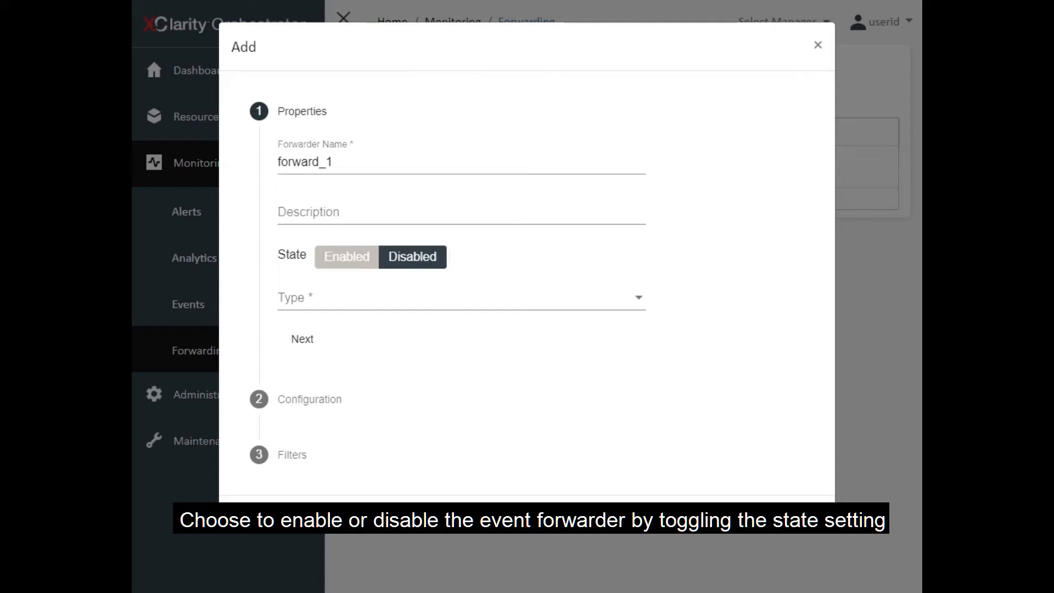
click(345, 256)
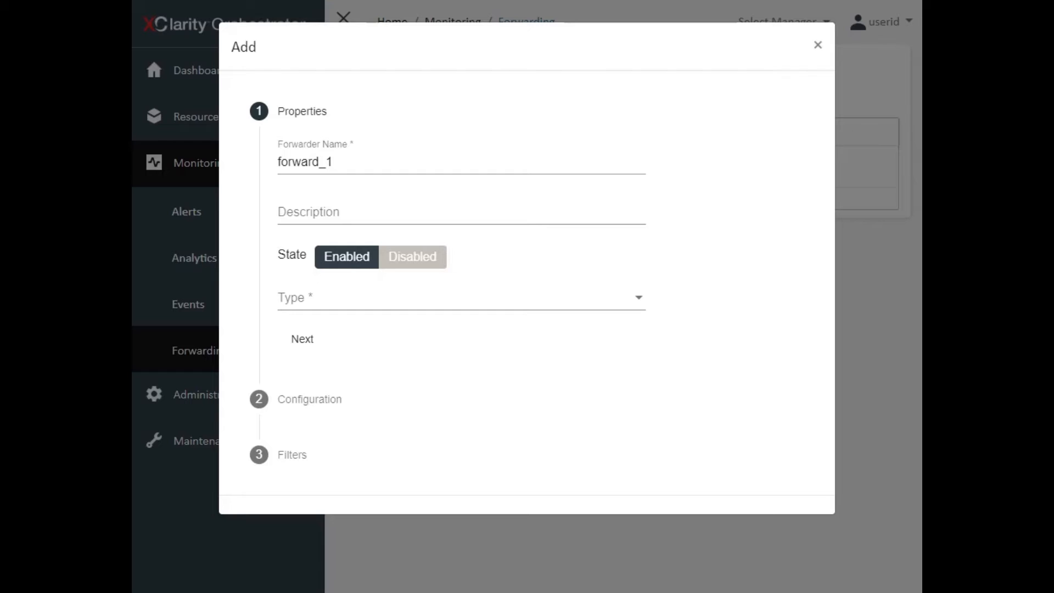
click(461, 297)
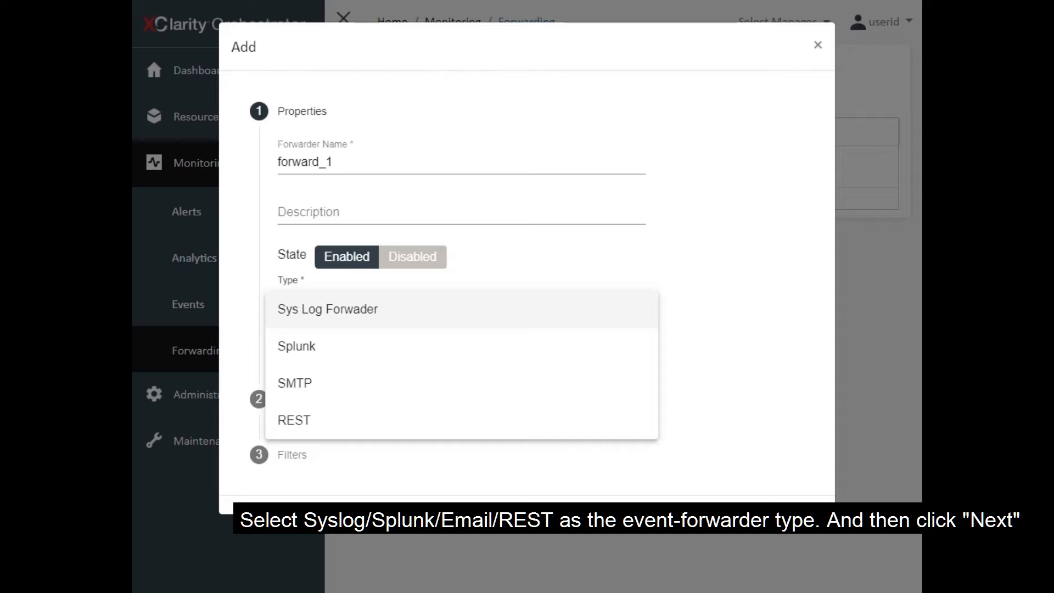
Choose Sys Log Forwader as the type and continue to the Configuration step
click(327, 309)
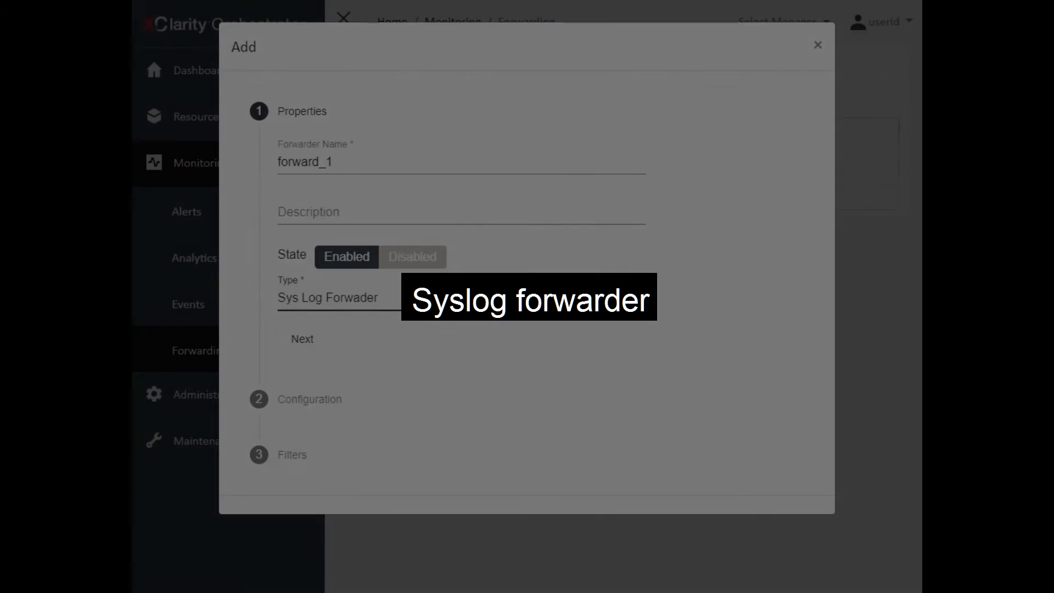
click(302, 338)
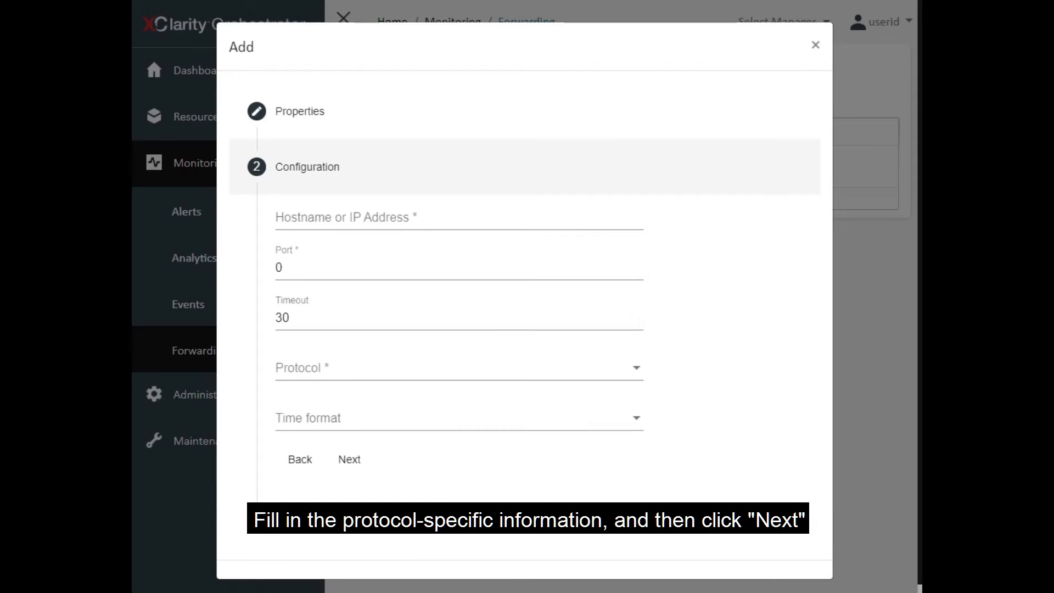
Go back to the Properties step to change the forwarder type
click(349, 459)
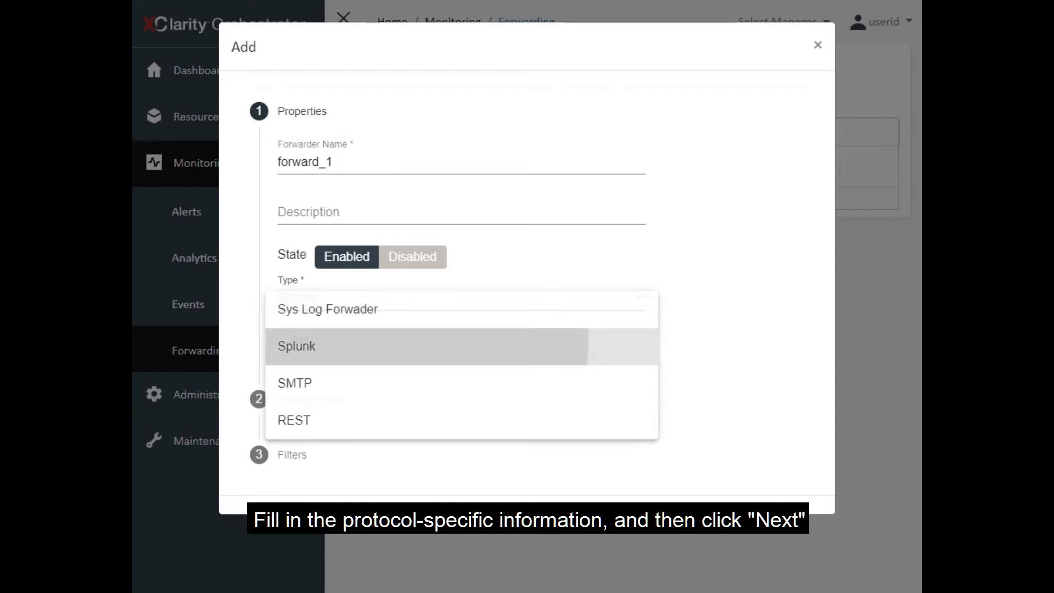
Try Splunk as the type, view its configuration, then go back to Properties
click(295, 346)
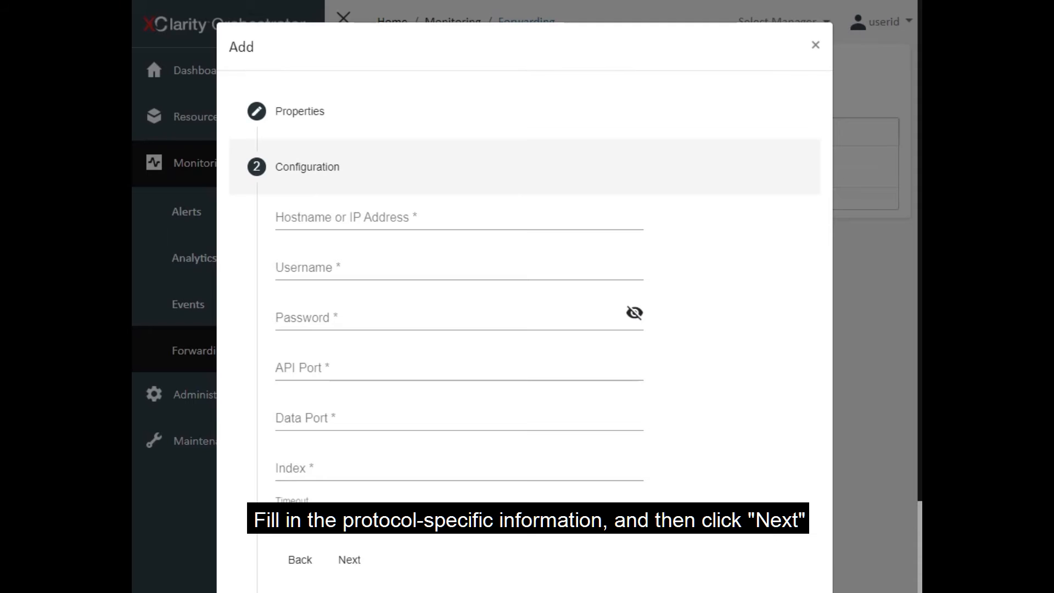
click(349, 558)
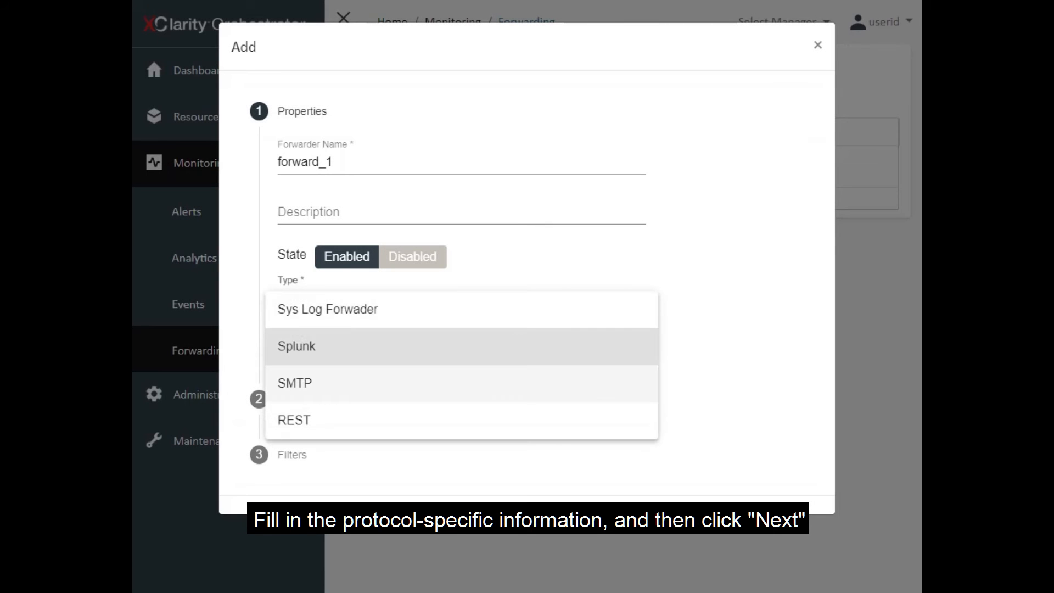
Try SMTP as the type, review its e-mail settings, then go back to Properties
click(294, 383)
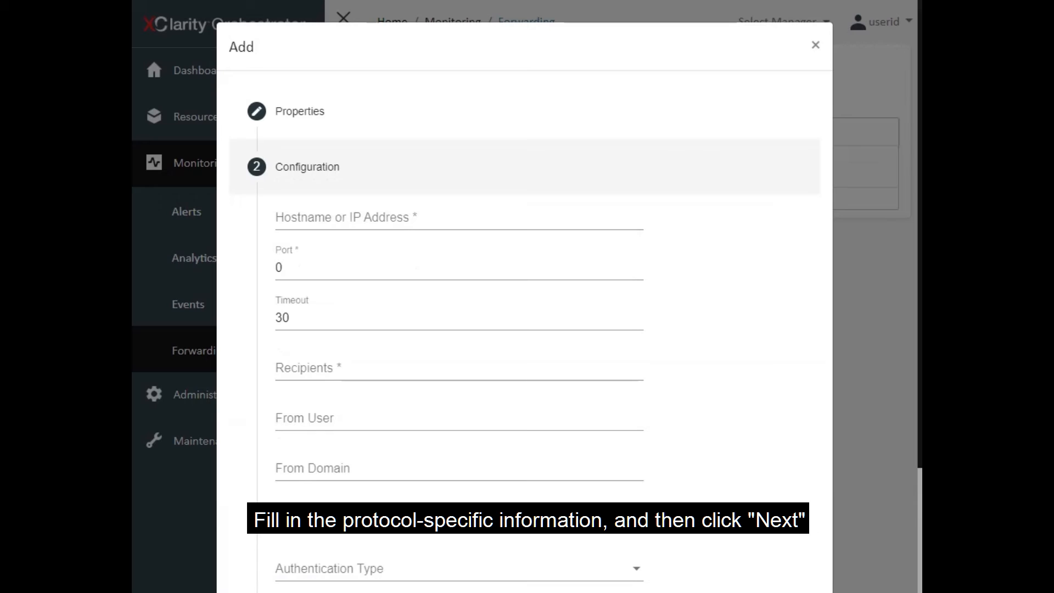
scroll(down, 3)
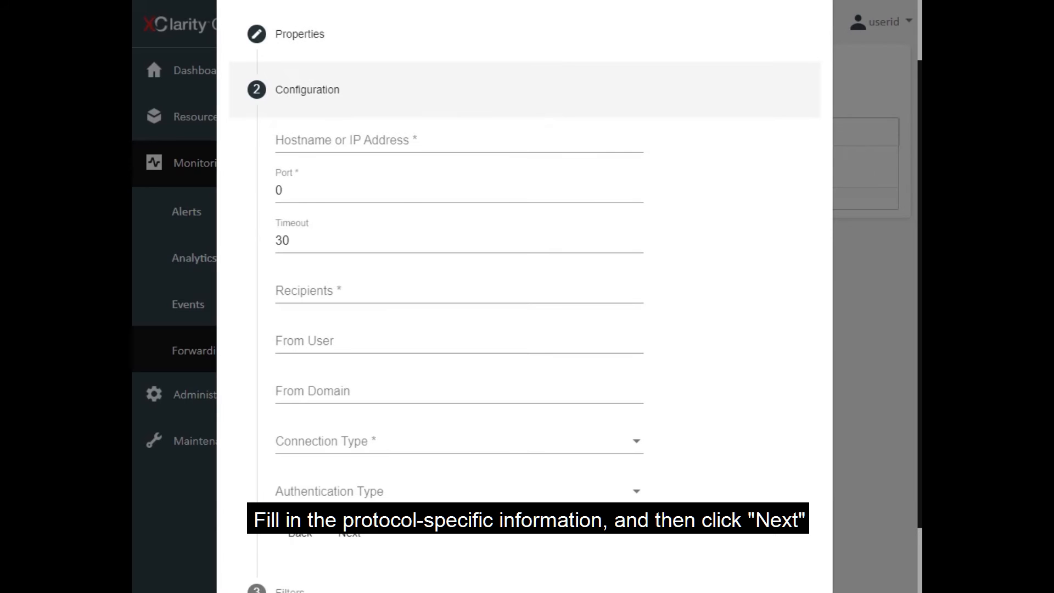
click(349, 533)
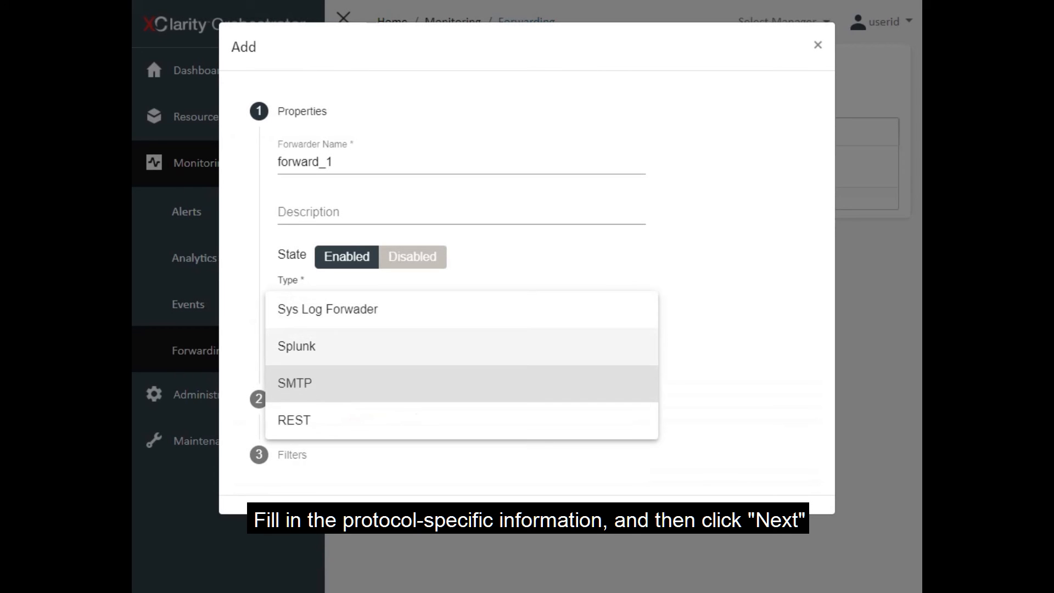
Choose REST as the forwarder type and continue past its configuration to Filters
click(295, 419)
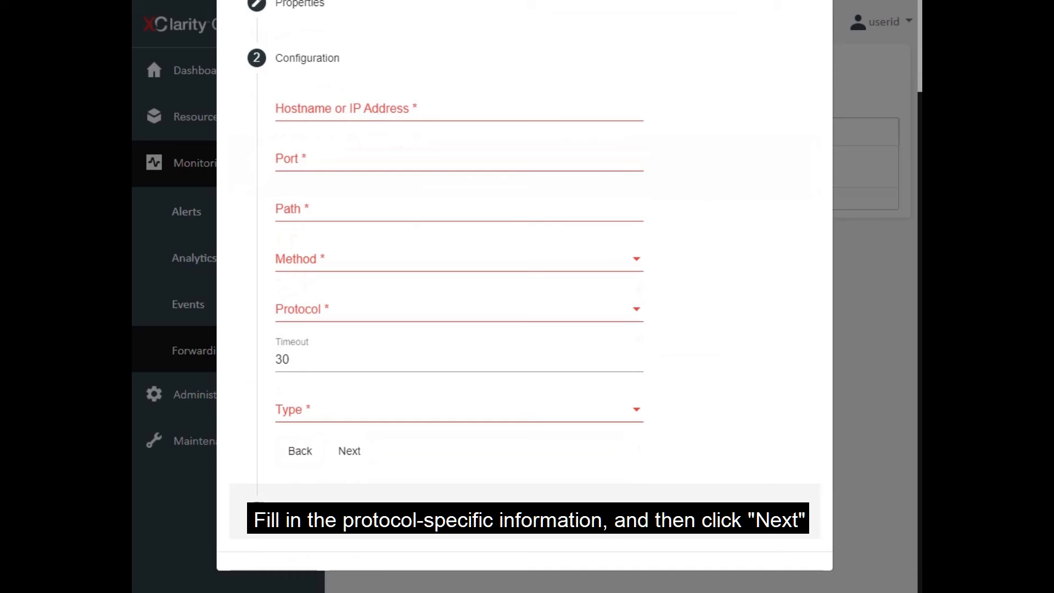
click(349, 451)
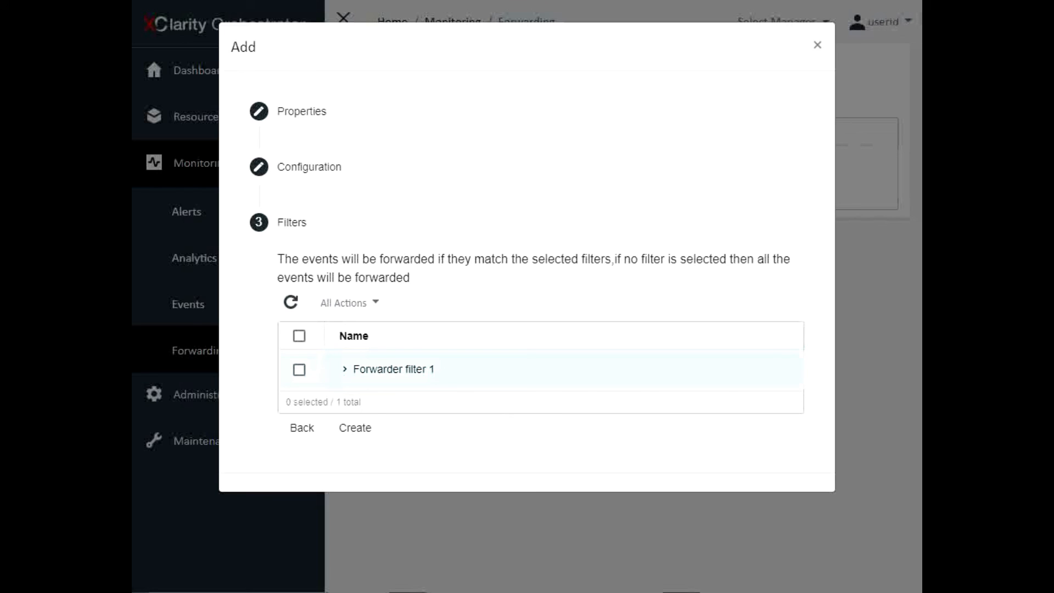
Select Forwarder filter 1 for the forward_1 forwarder
click(298, 336)
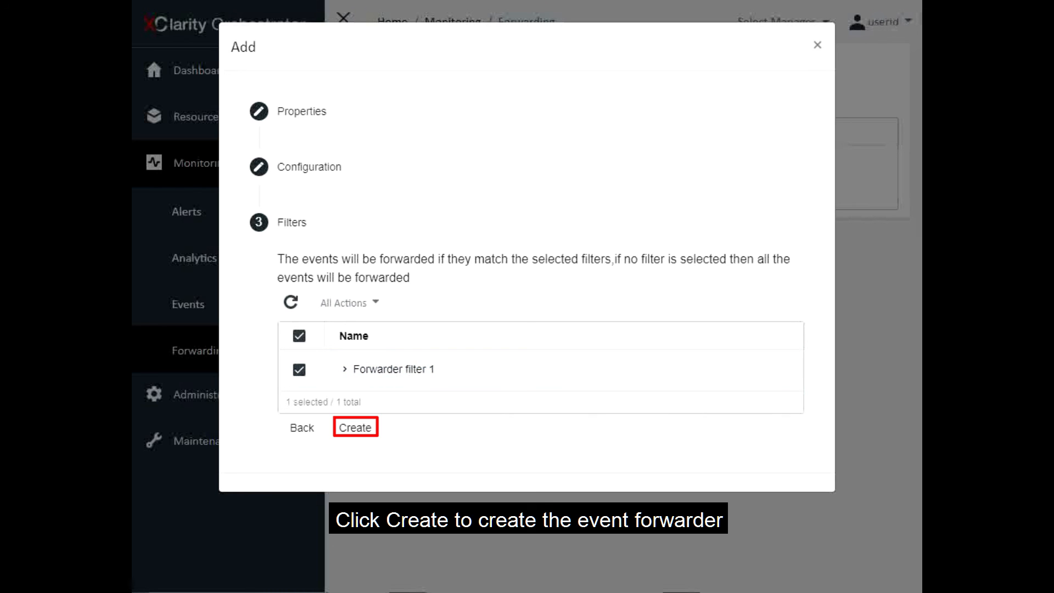